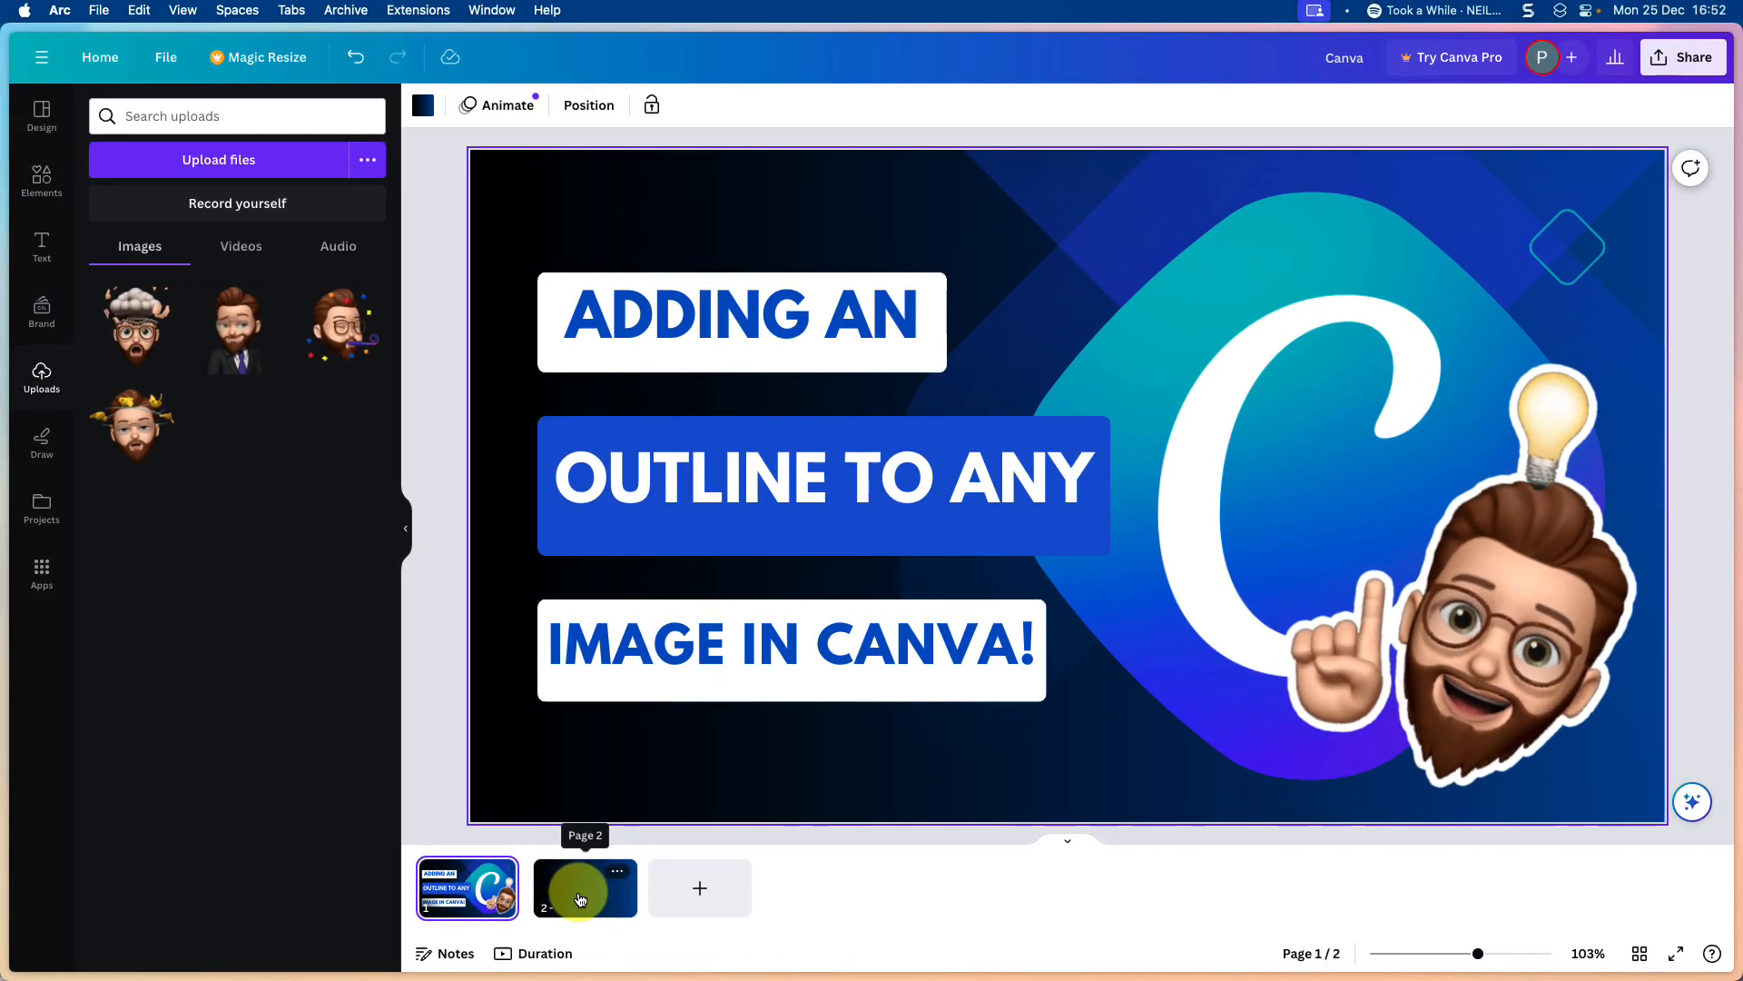
# Switch to page 2, where the party Memoji sits on a dark blue gradient
pyautogui.click(585, 887)
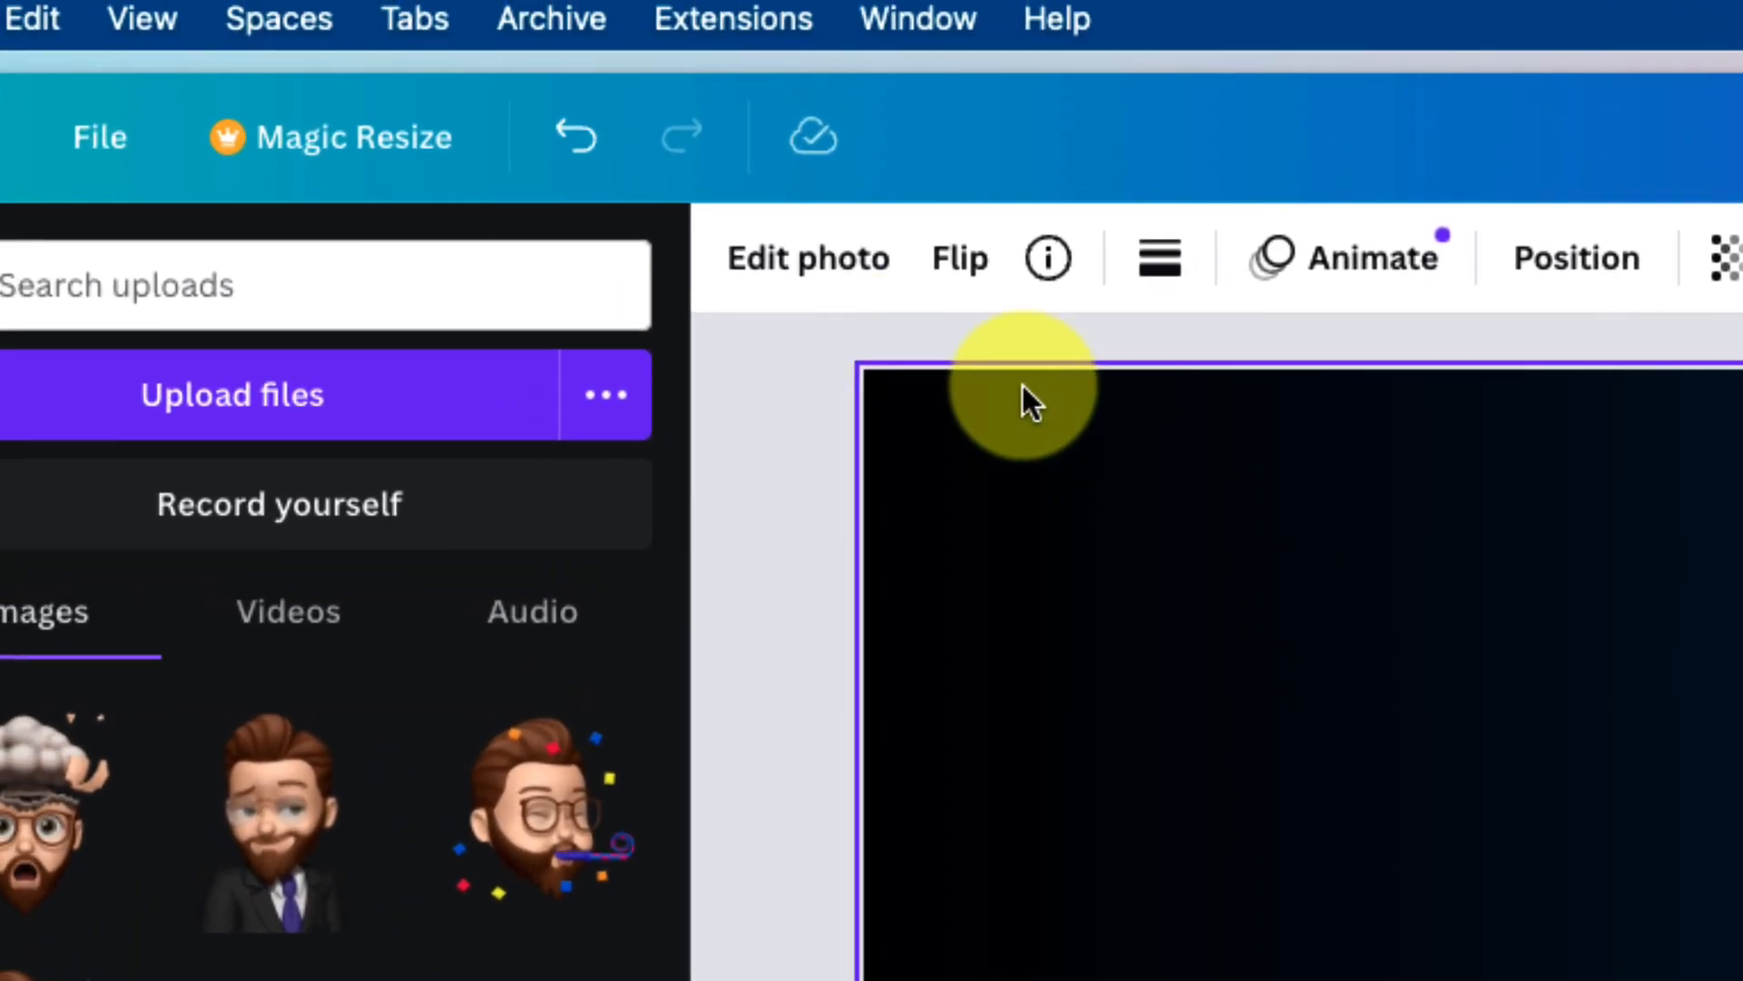
# Open Edit photo for the selected party Memoji image
pyautogui.click(808, 262)
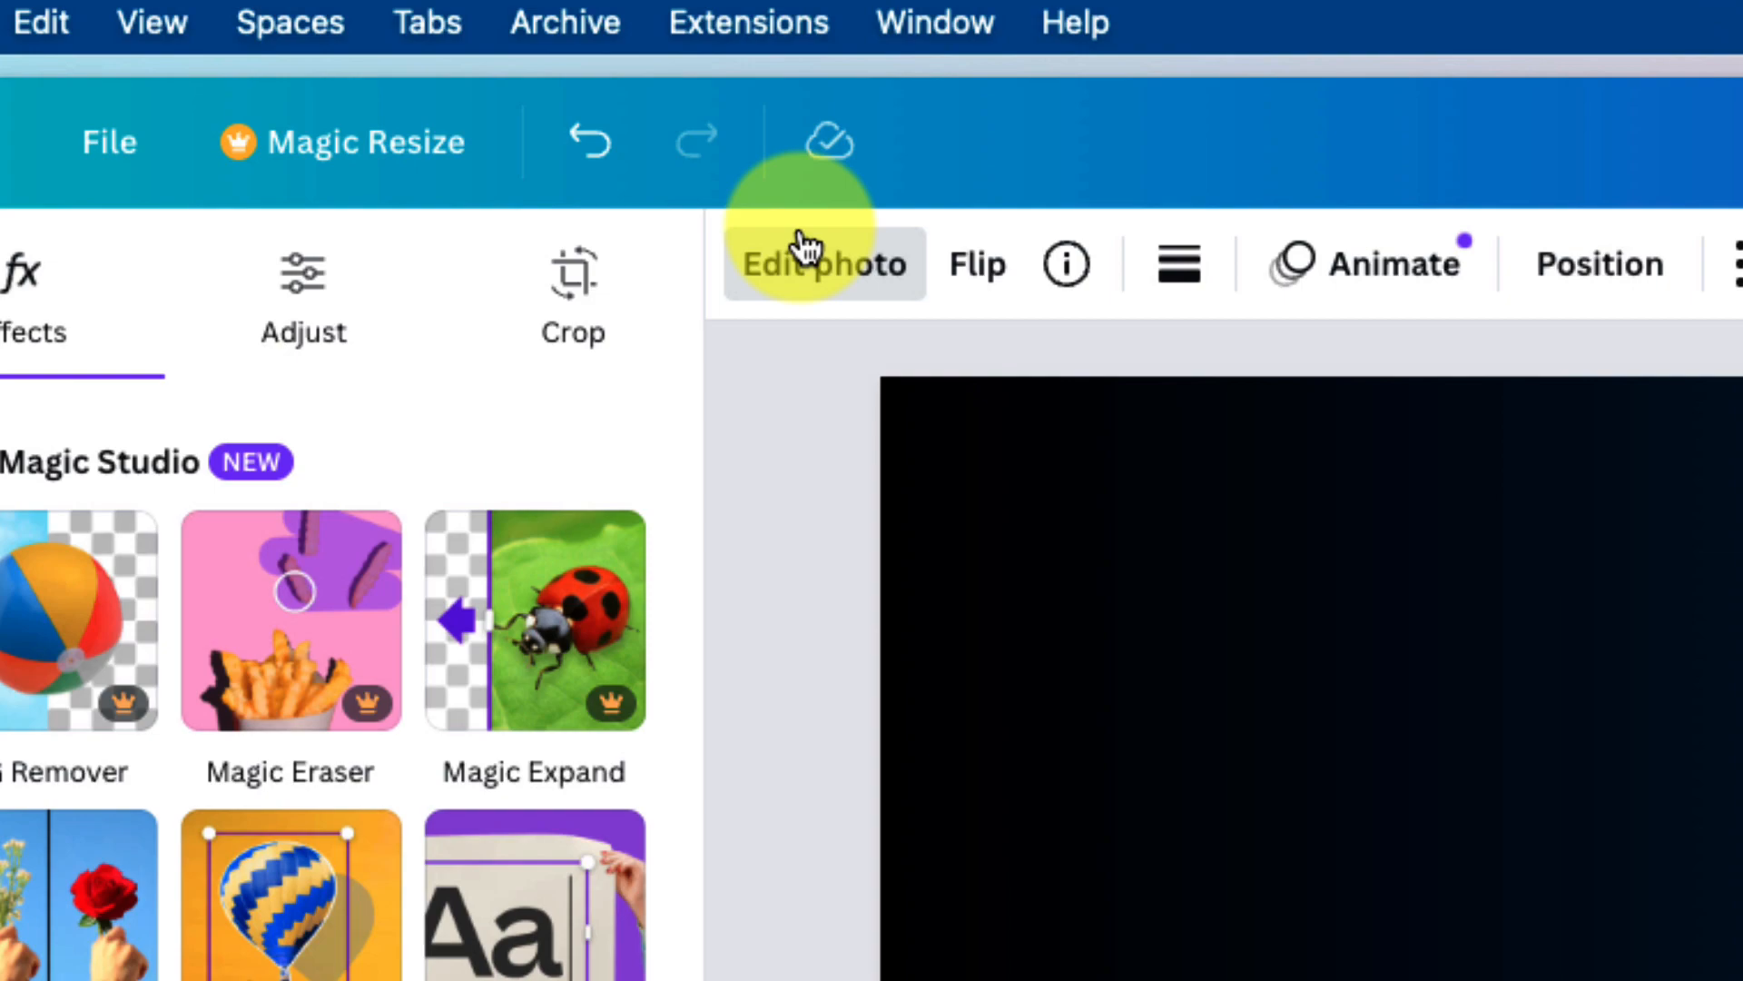
# Open the Shadows effect with its None, Glow, Drop and Outline styles
pyautogui.click(823, 263)
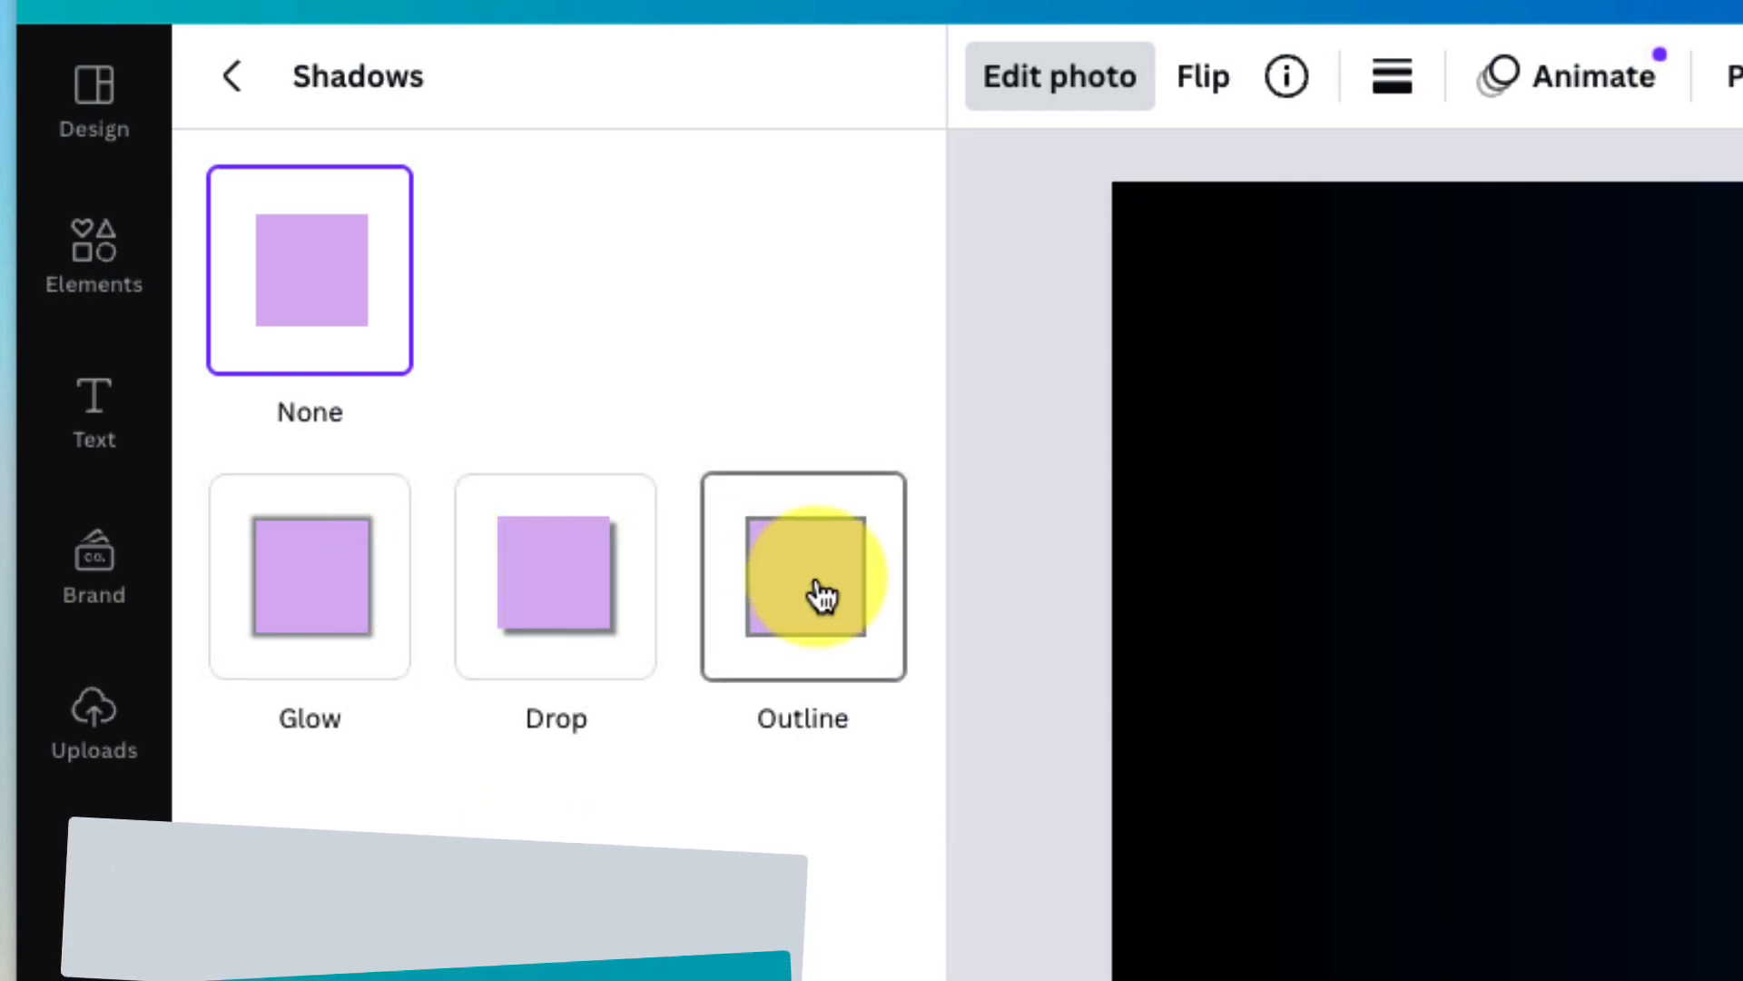
# Apply the Outline shadow preset and switch its colour from black to white
pyautogui.click(802, 575)
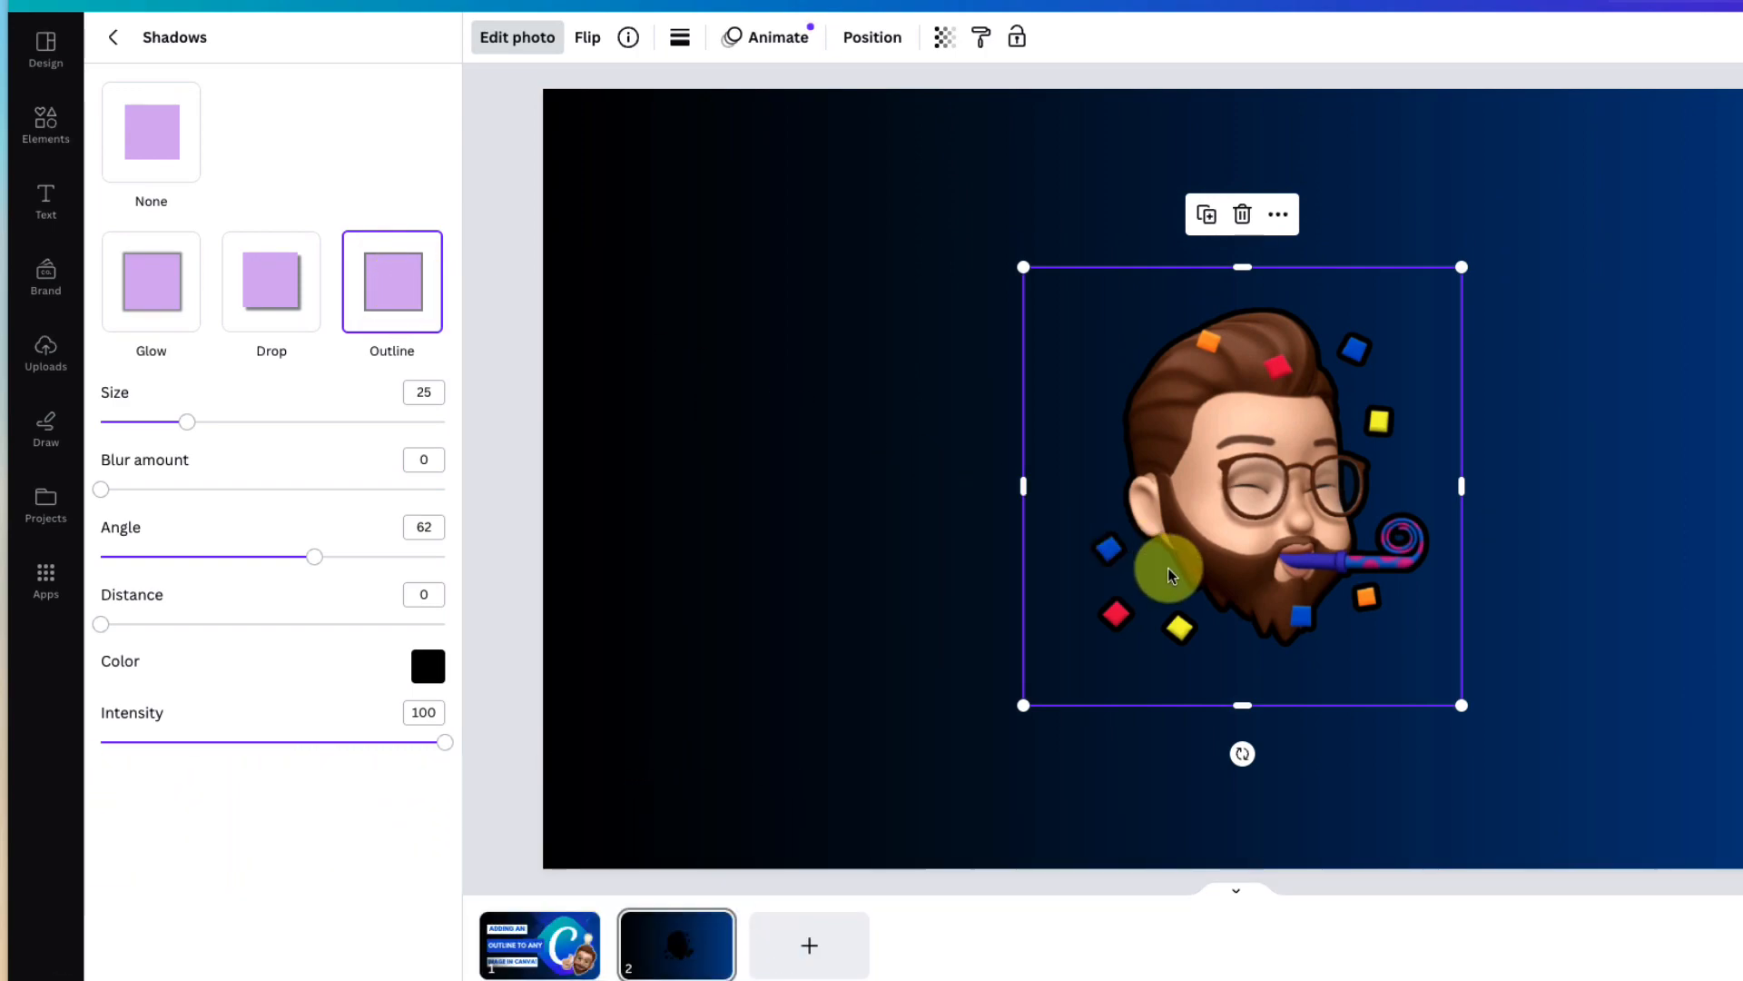
pyautogui.click(427, 667)
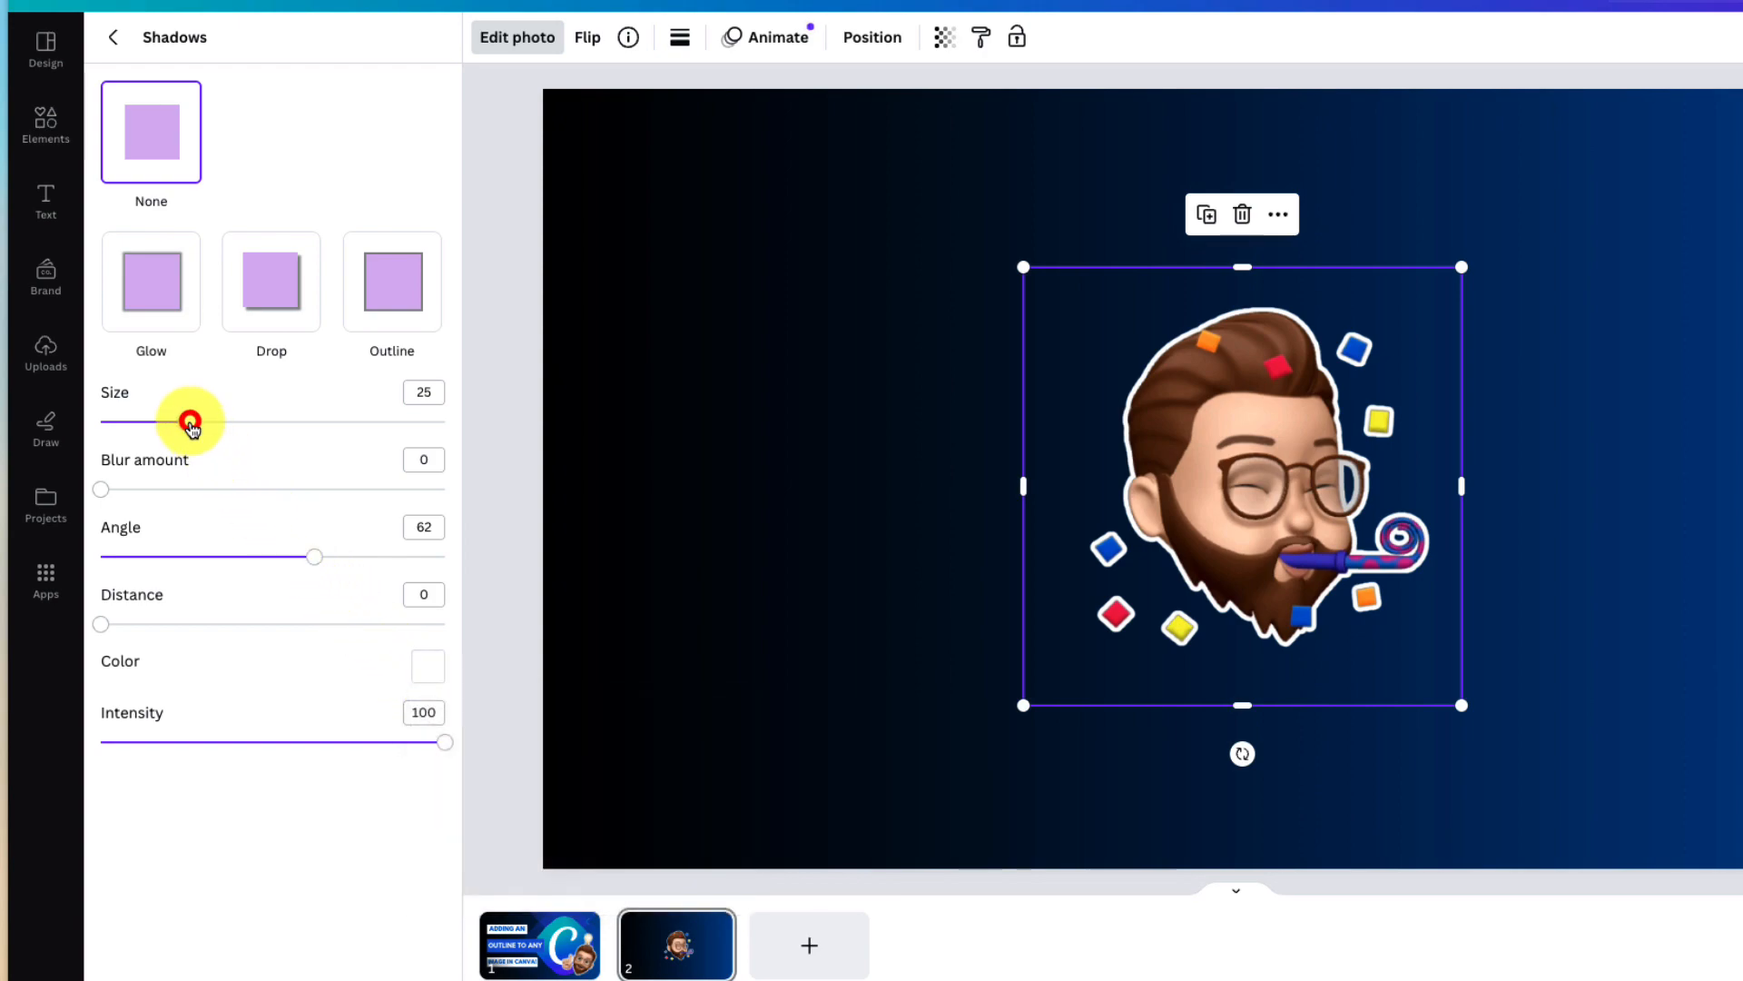
# Test thicker outline sizes (81, 47) before settling the white outline at size 35
pyautogui.moveTo(192, 422); pyautogui.dragTo(223, 423)
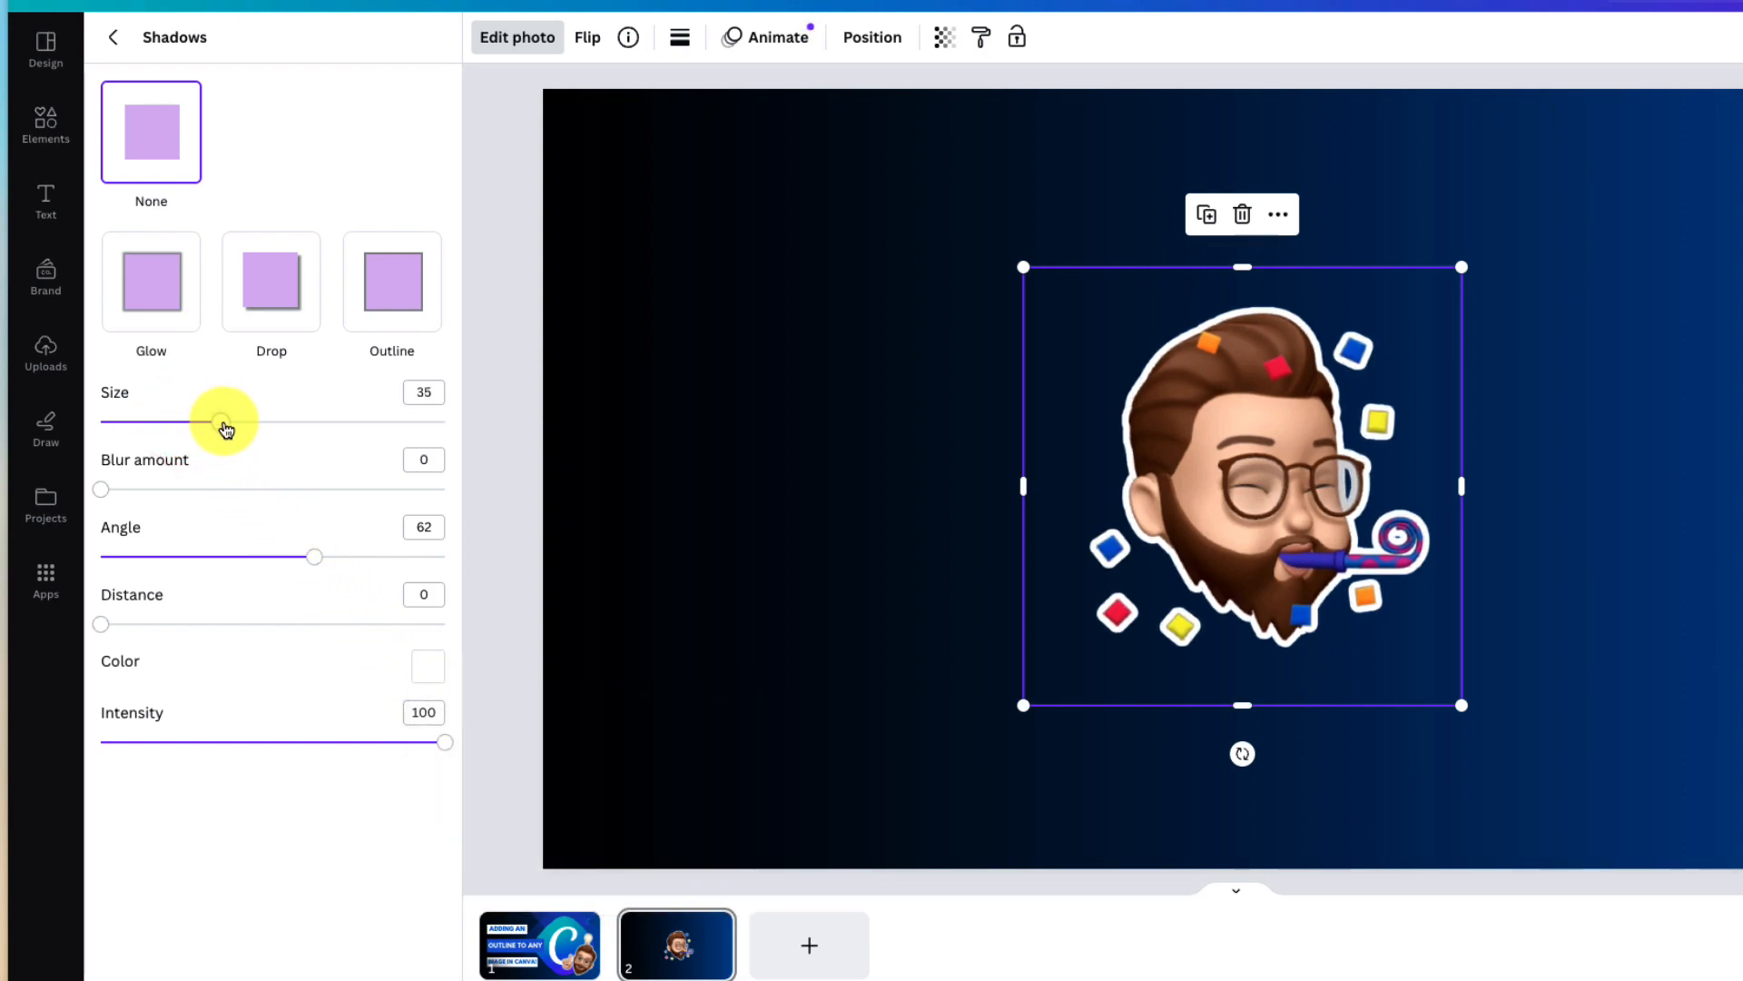
pyautogui.moveTo(222, 422); pyautogui.dragTo(364, 422)
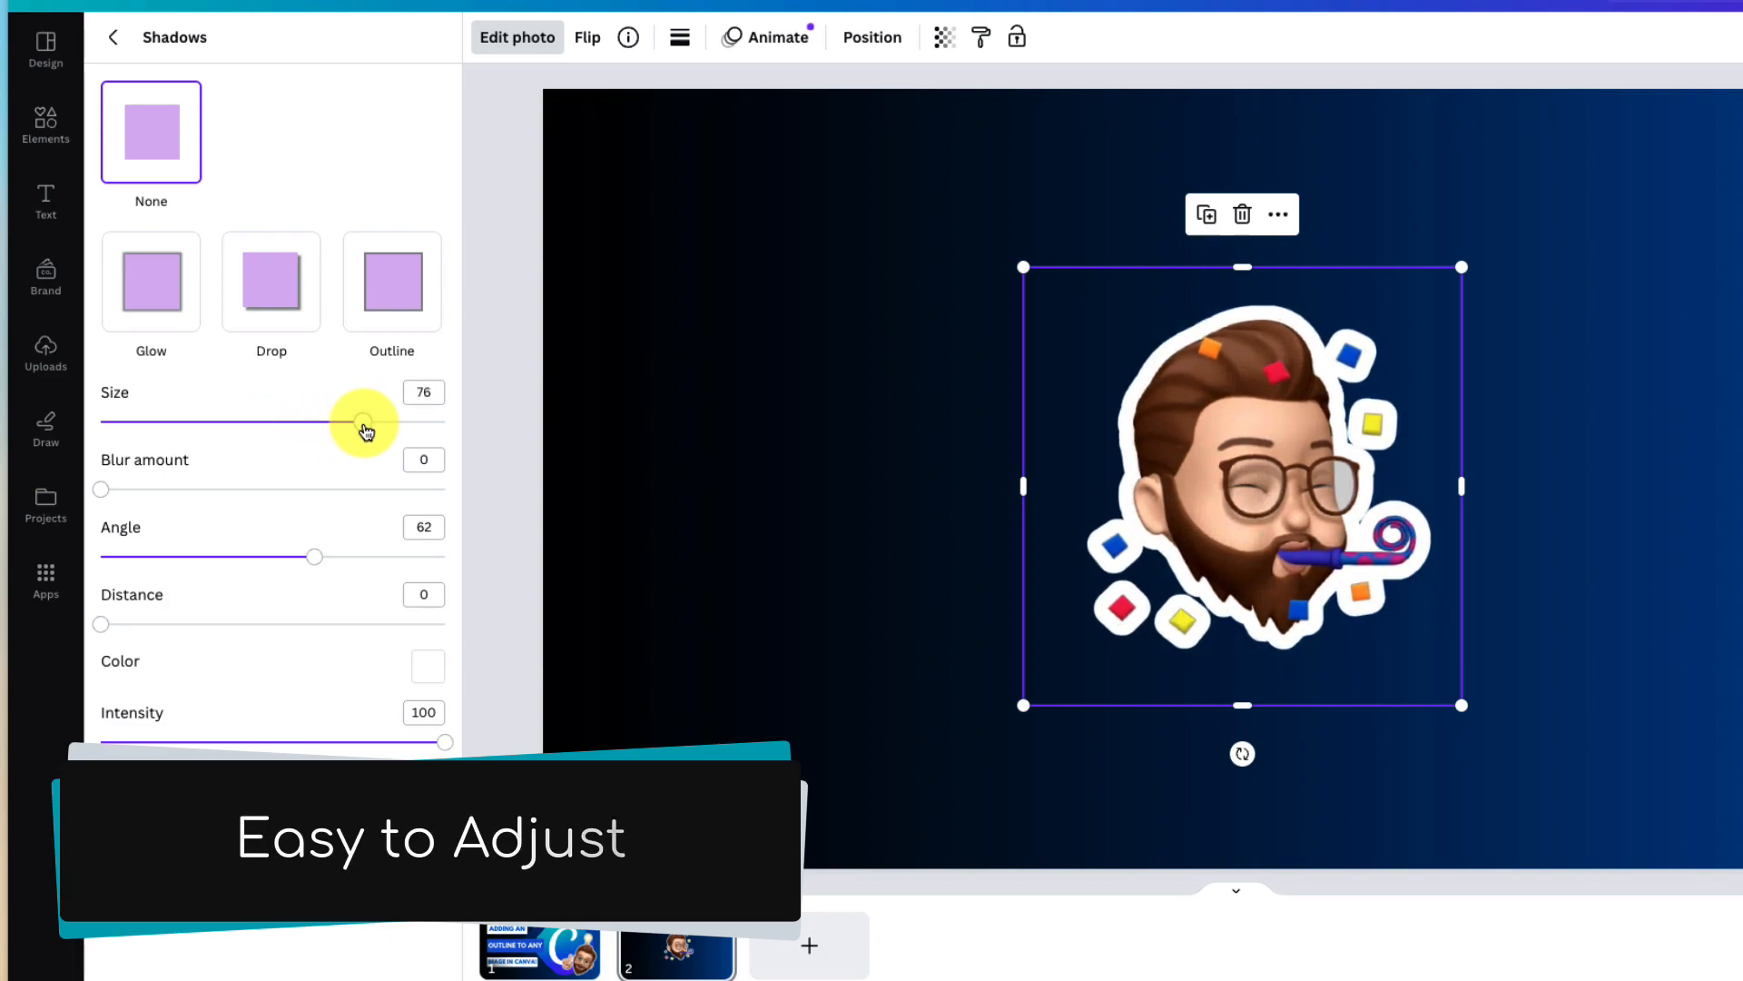
pyautogui.moveTo(365, 422); pyautogui.dragTo(381, 422)
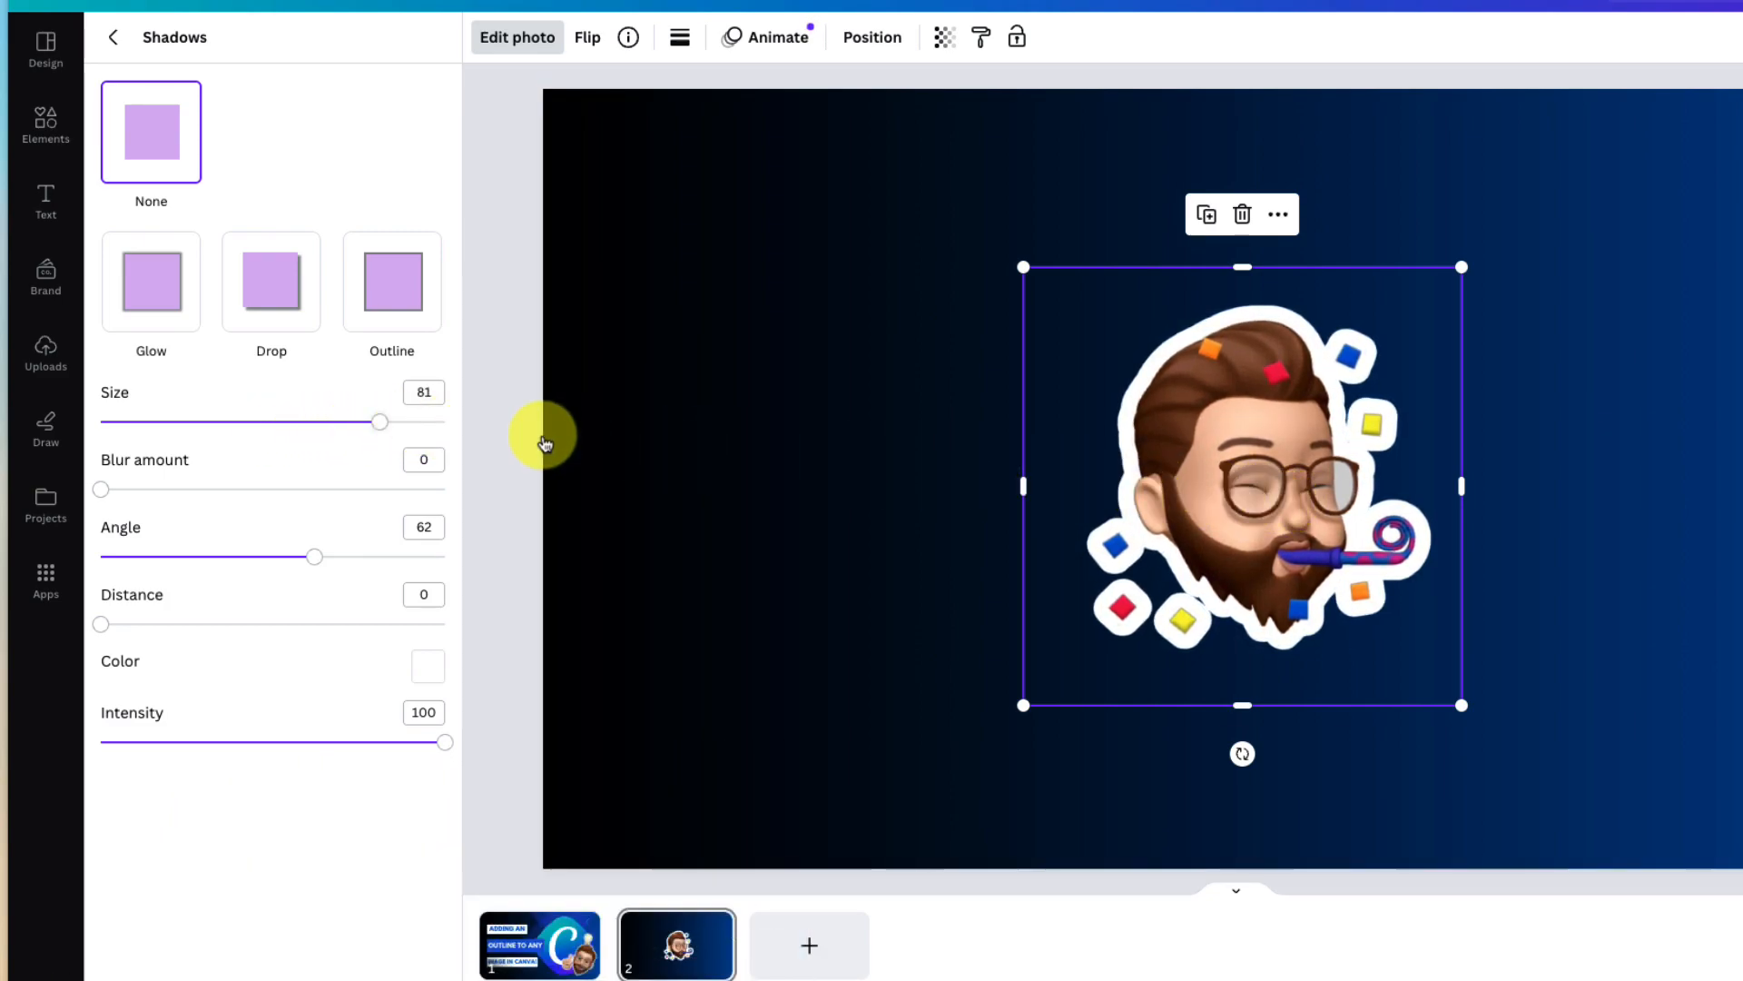
pyautogui.moveTo(381, 422); pyautogui.dragTo(263, 421)
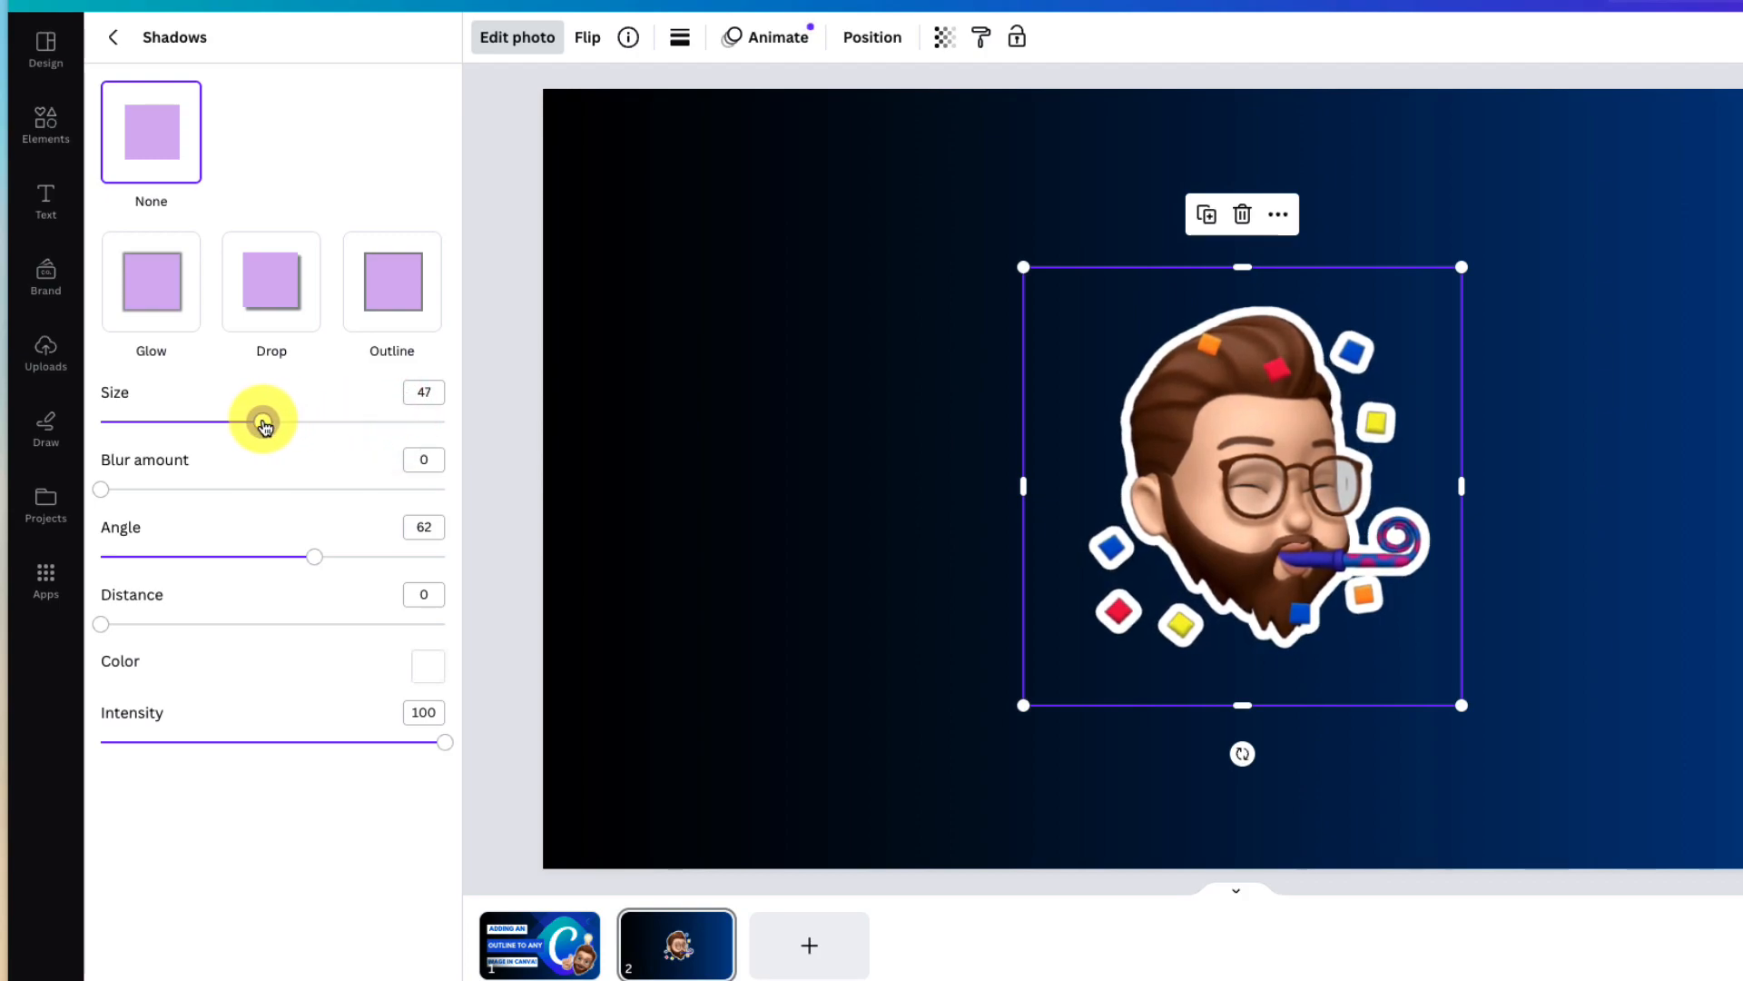
pyautogui.moveTo(263, 421); pyautogui.dragTo(229, 420)
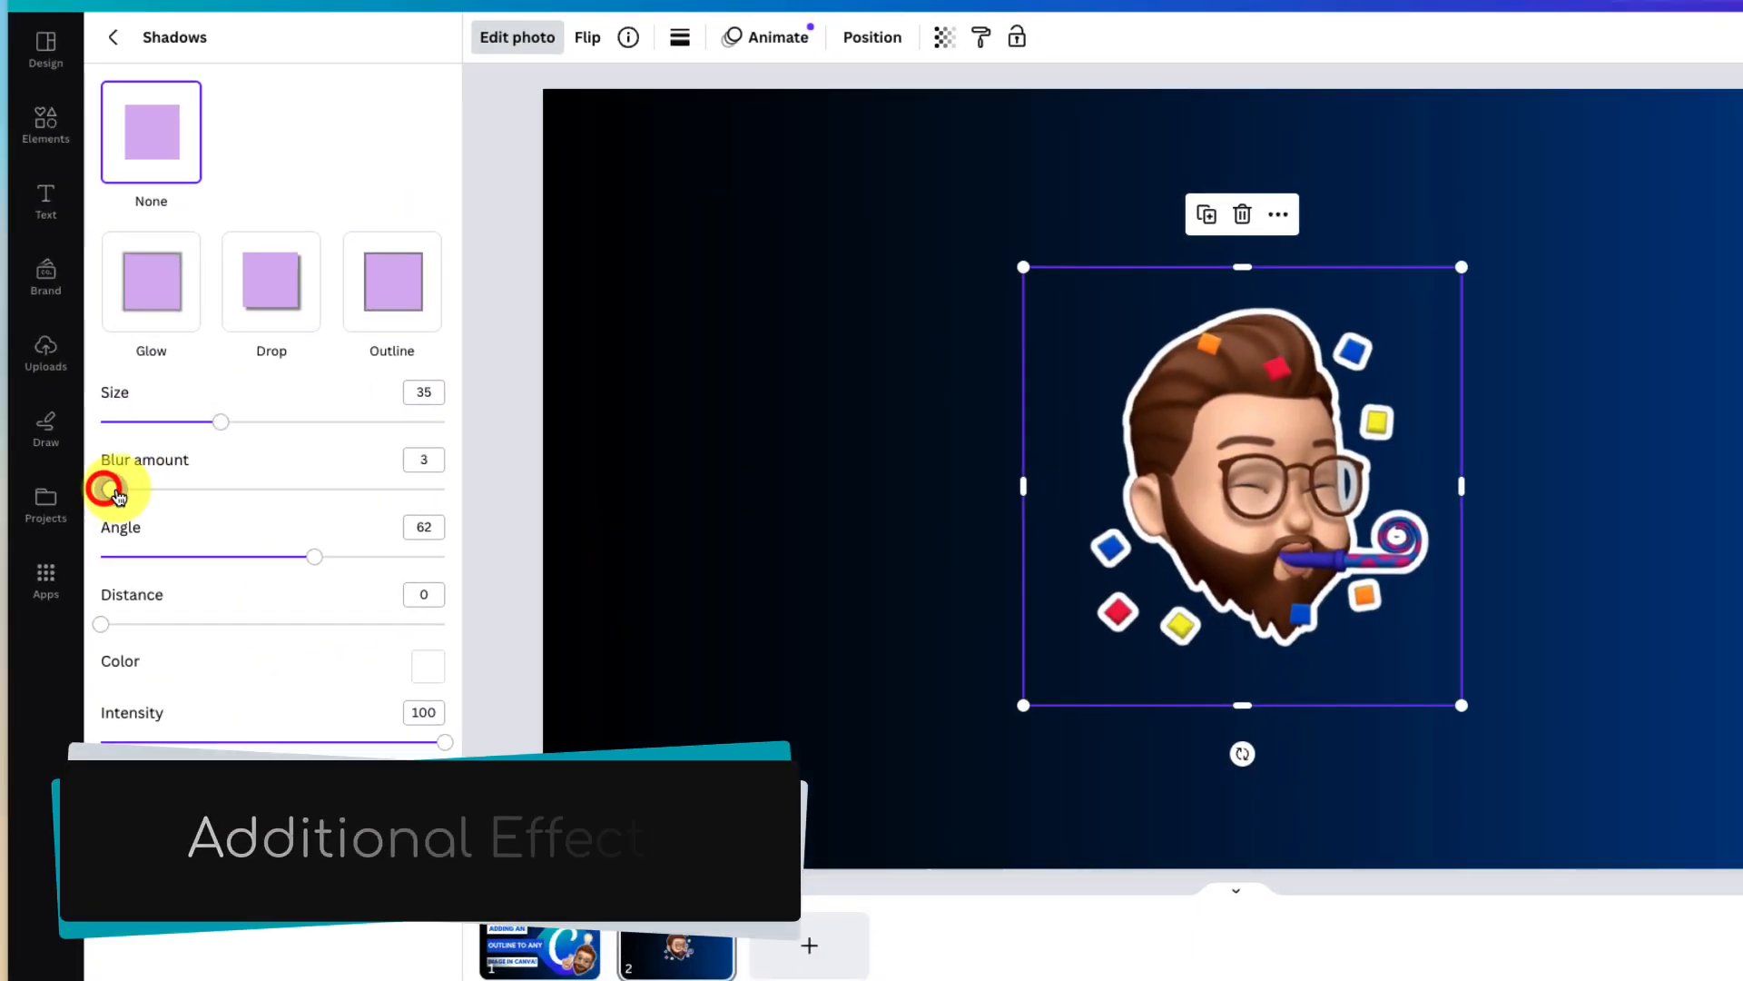
# Test blur and offset, then leave the outline at blur 0, angle 67, distance 21
pyautogui.moveTo(118, 489); pyautogui.dragTo(219, 489)
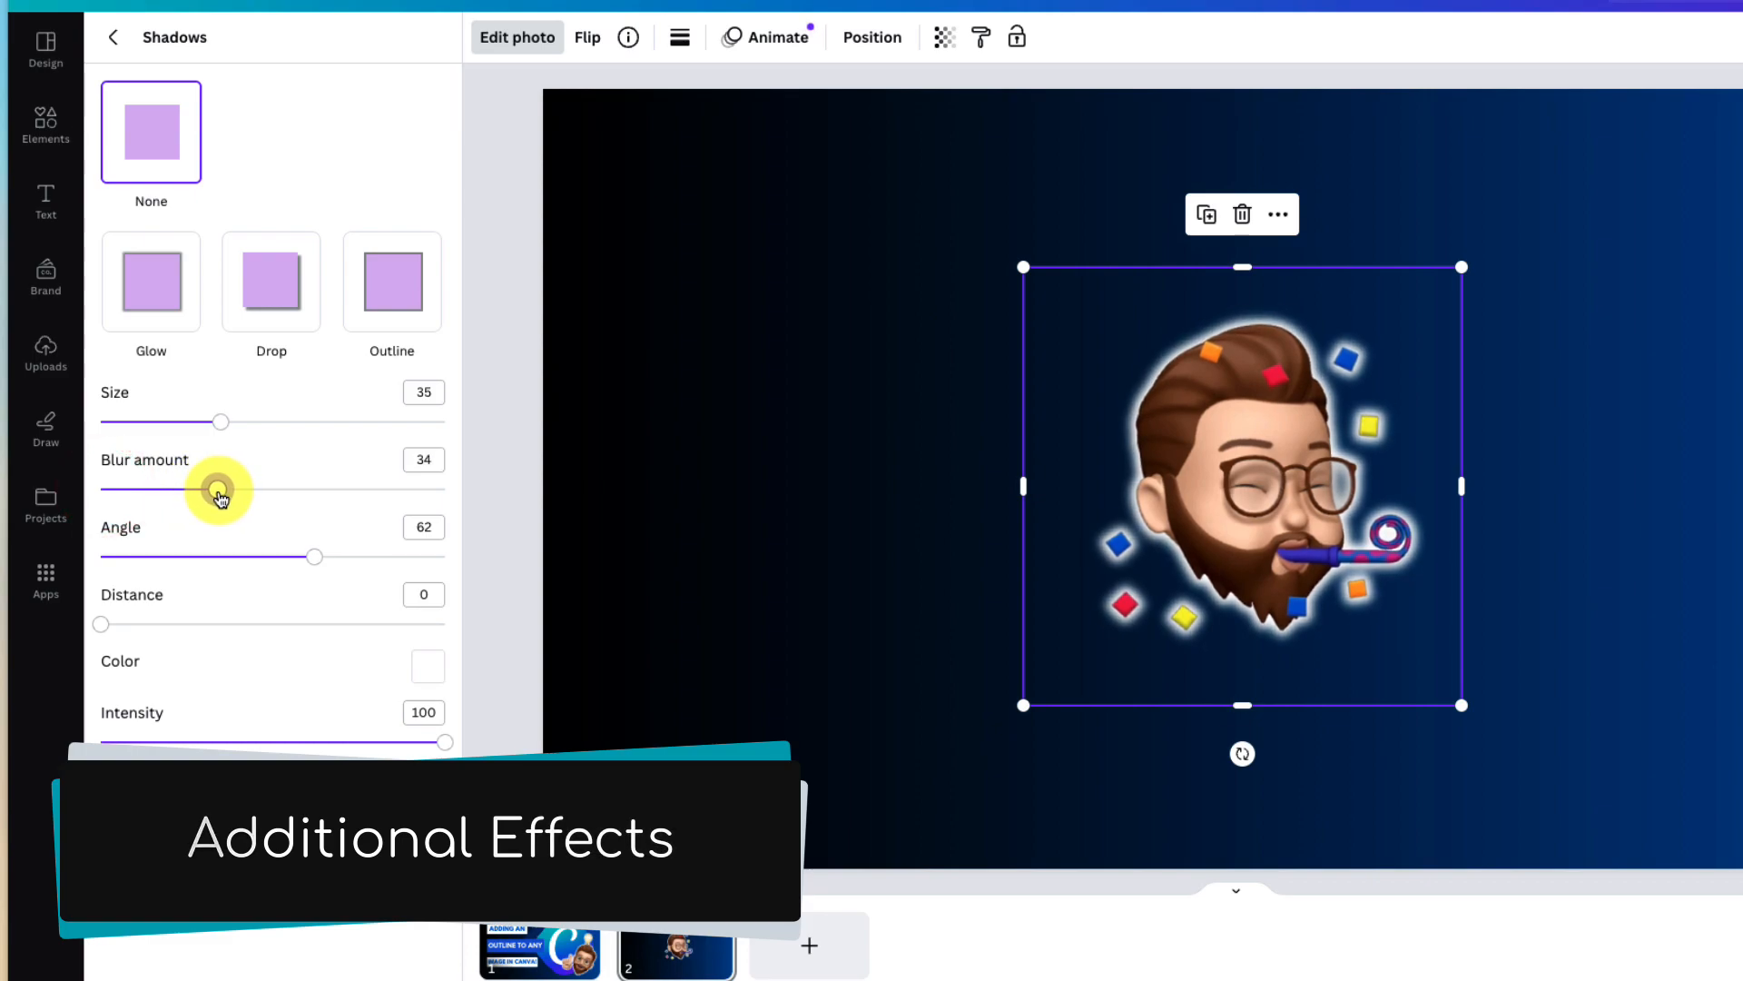
pyautogui.moveTo(218, 489); pyautogui.dragTo(101, 489)
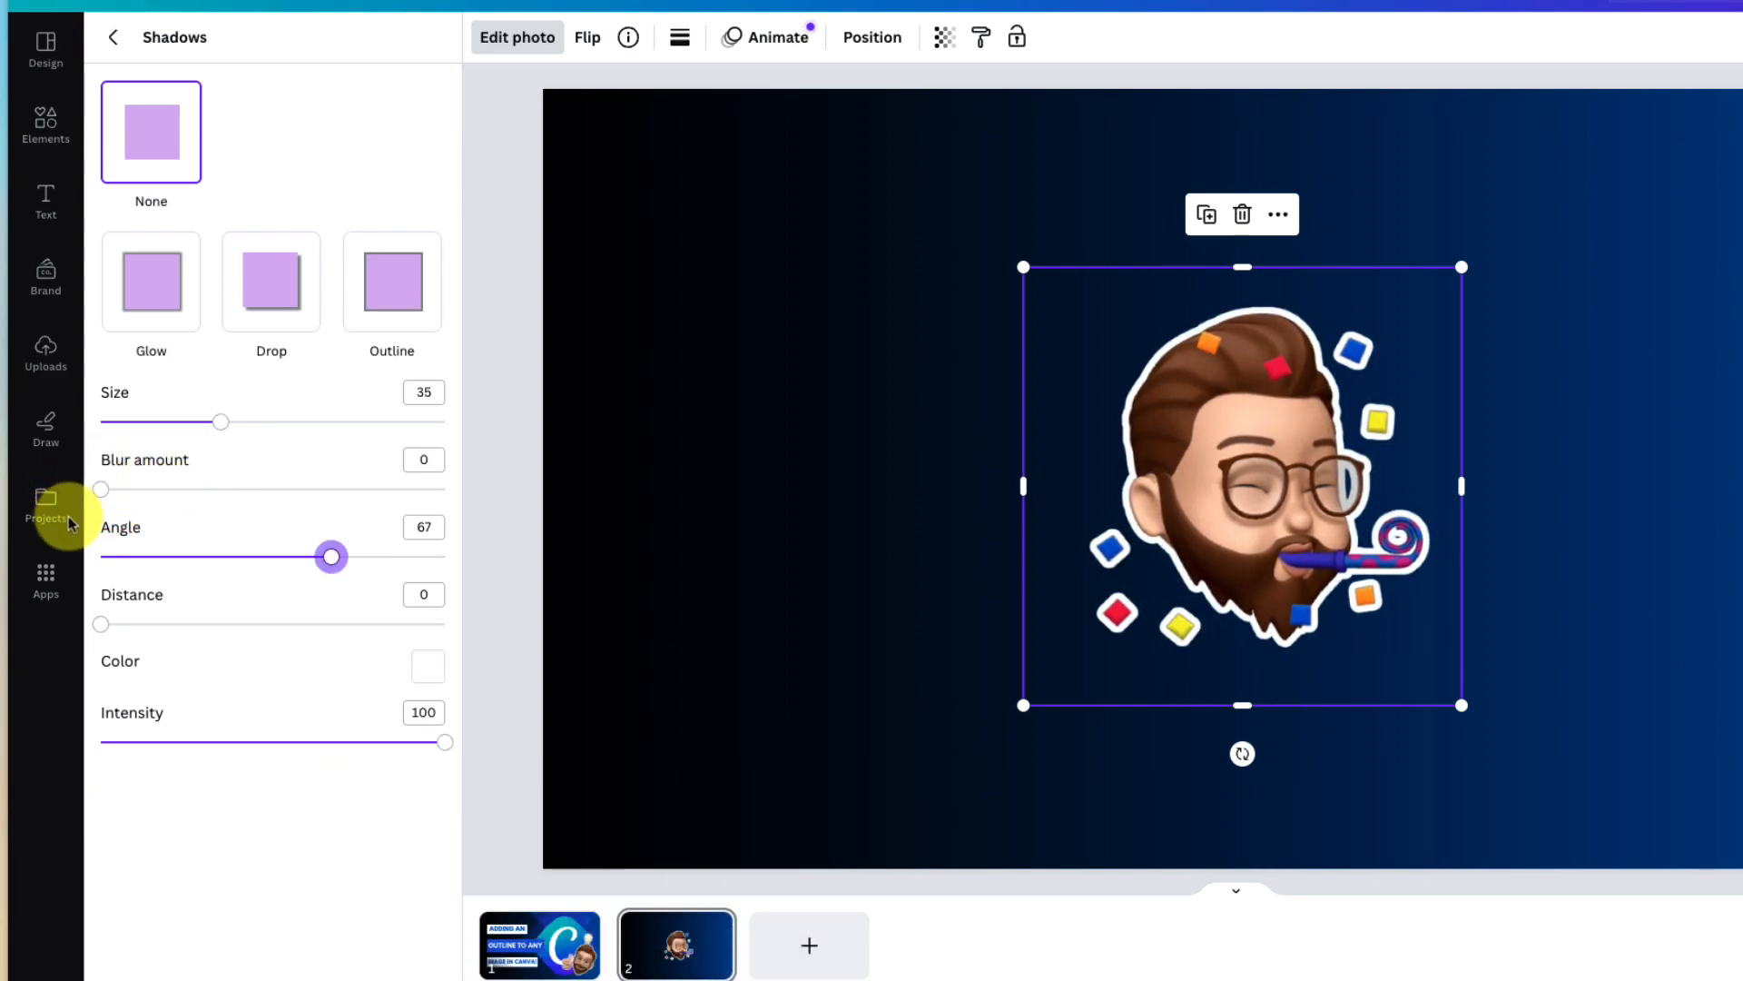
pyautogui.moveTo(103, 624); pyautogui.dragTo(267, 624)
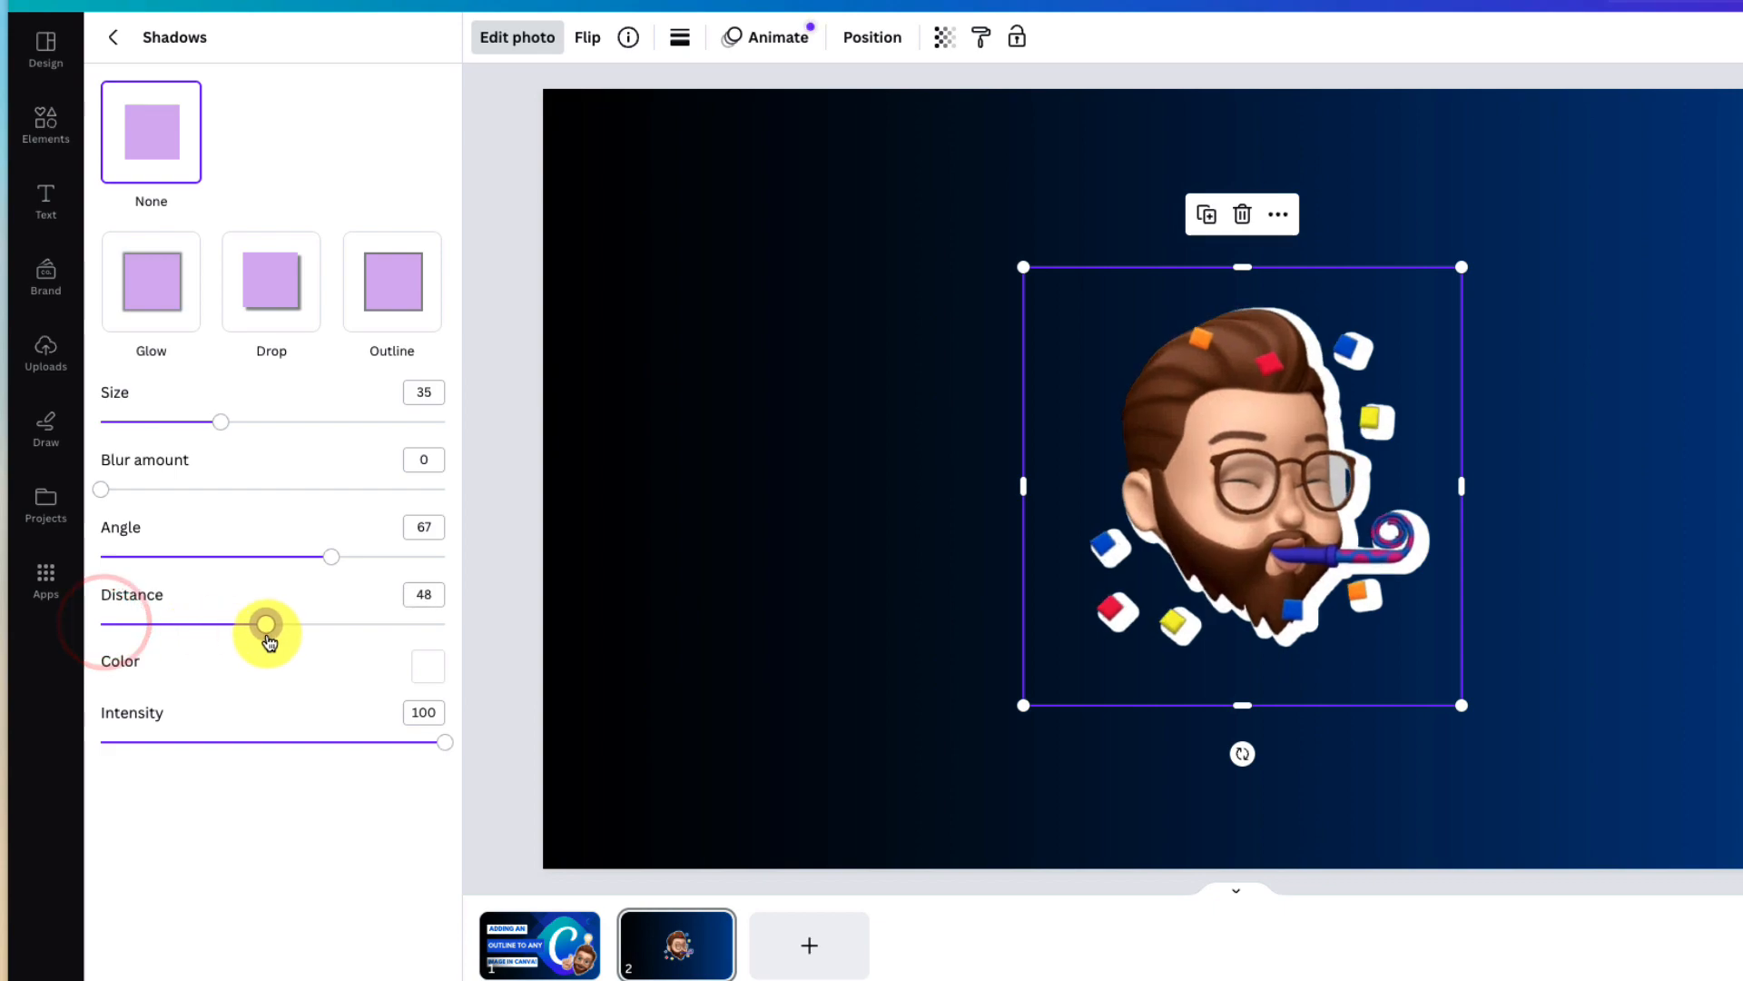
pyautogui.moveTo(267, 624); pyautogui.dragTo(172, 624)
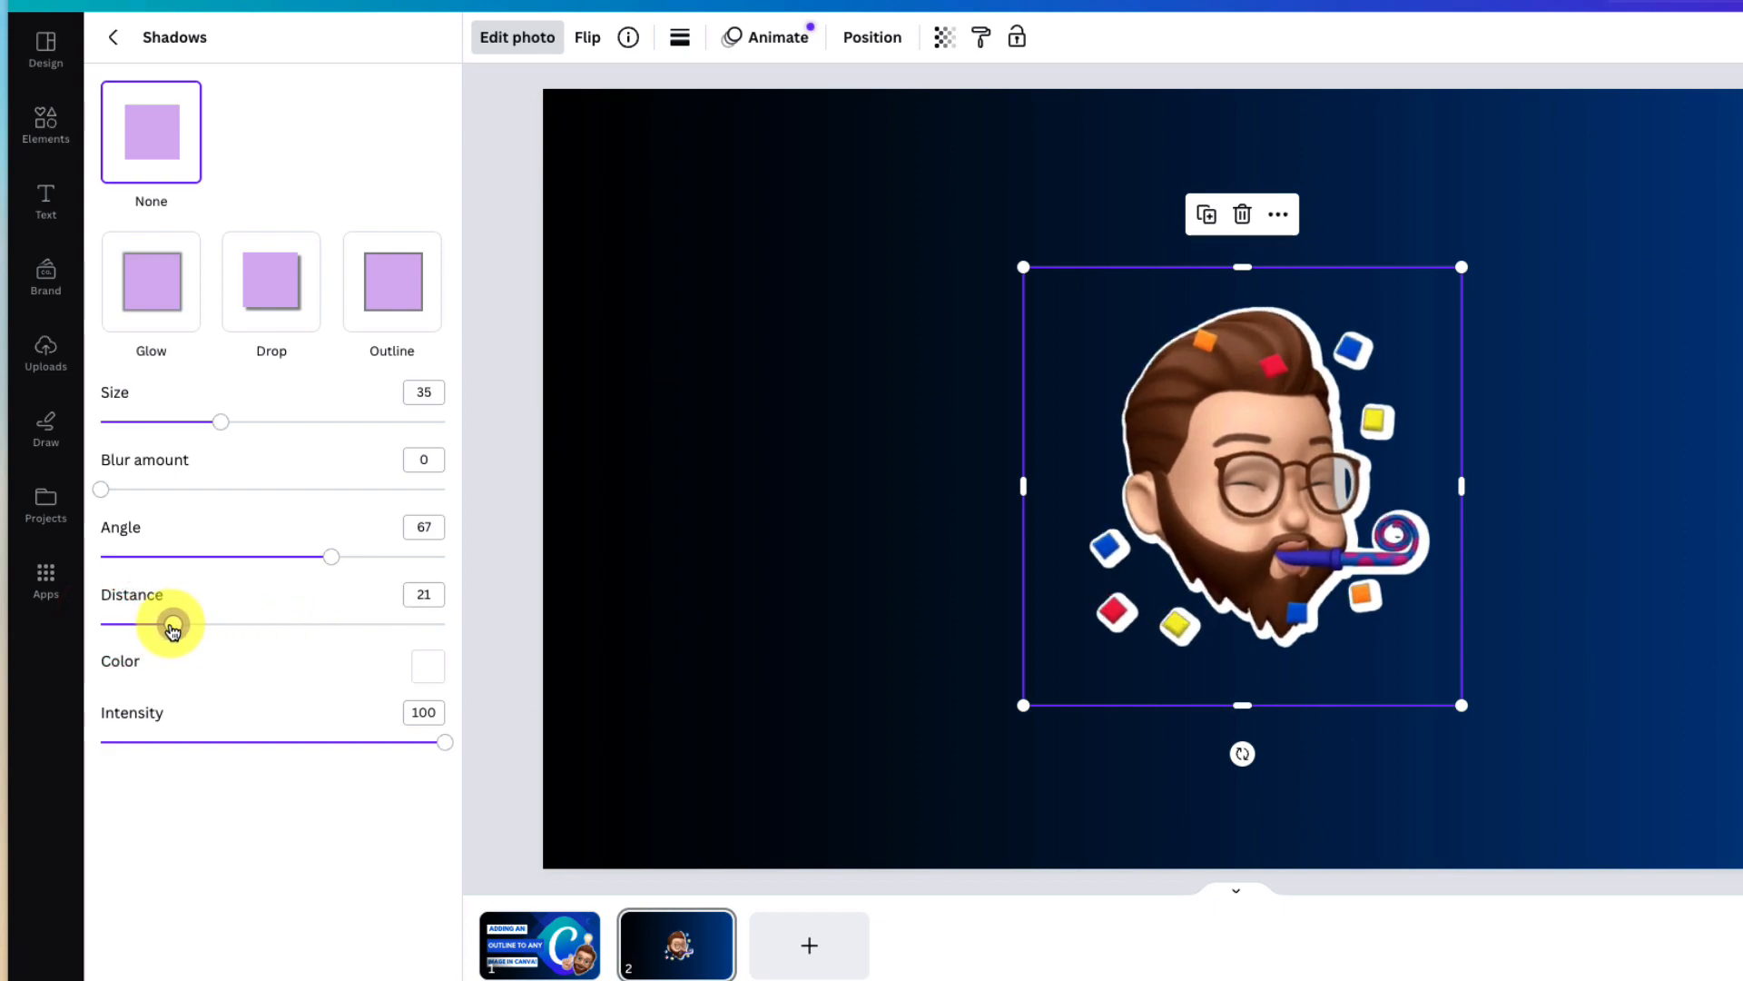
pyautogui.moveTo(173, 624); pyautogui.dragTo(100, 624)
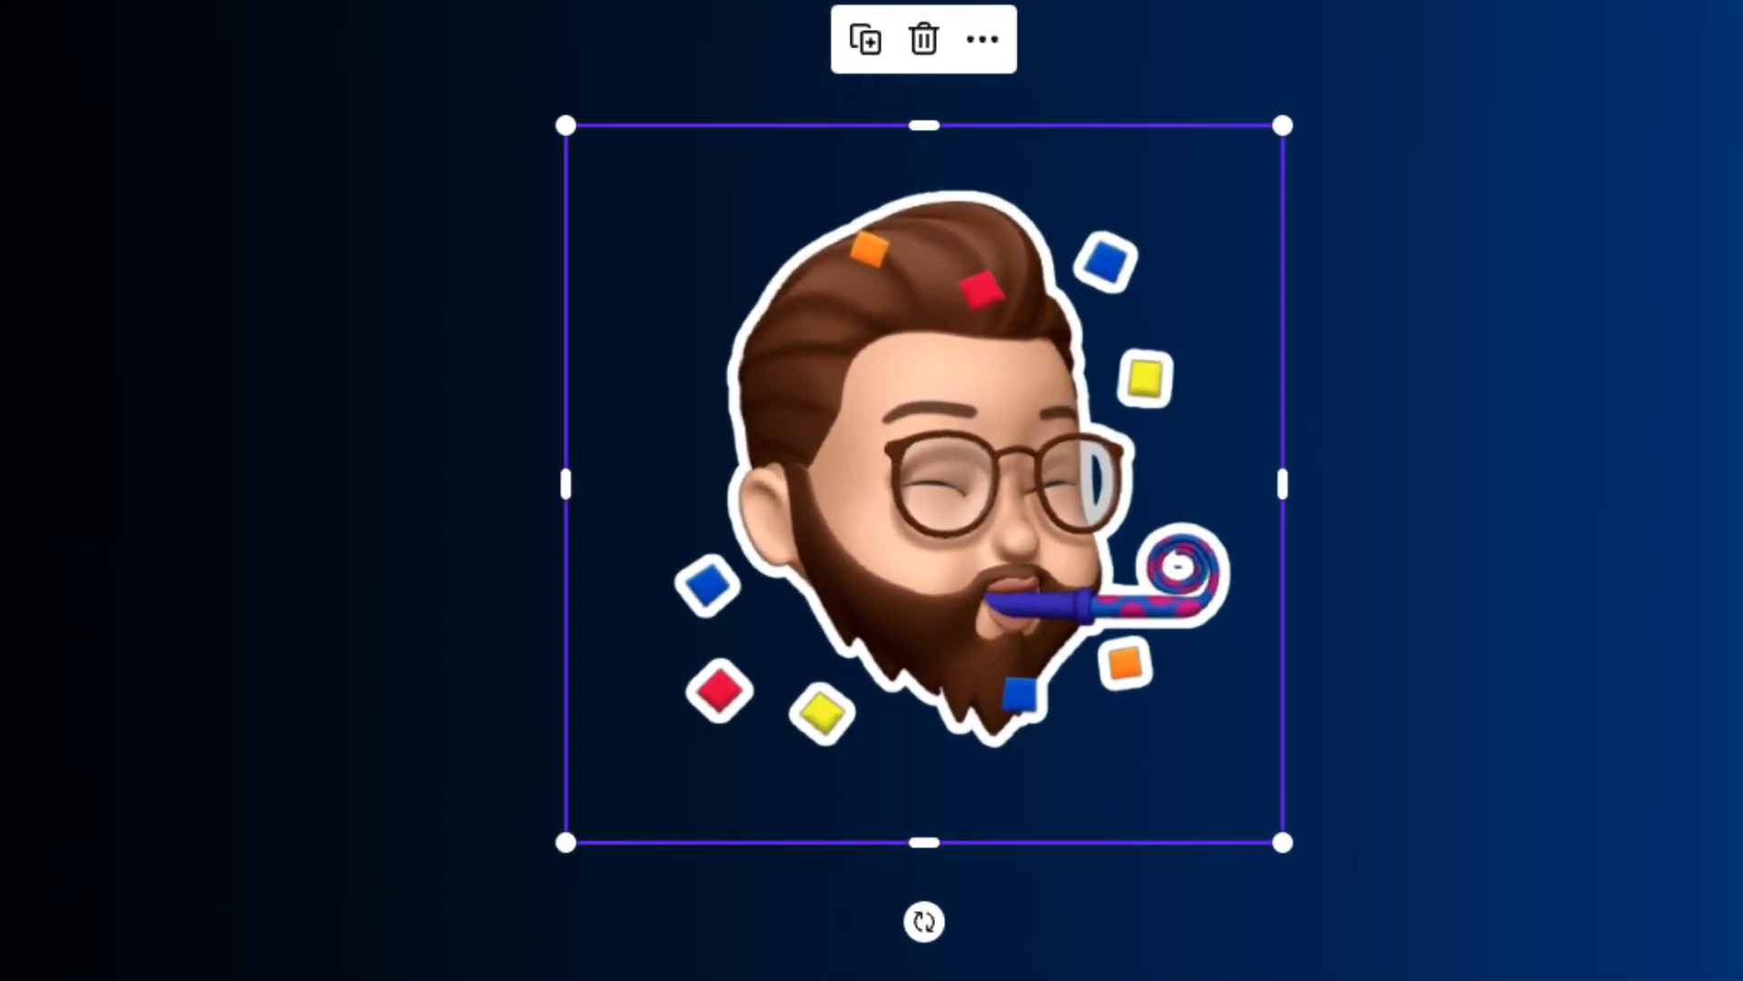
pyautogui.click(839, 516)
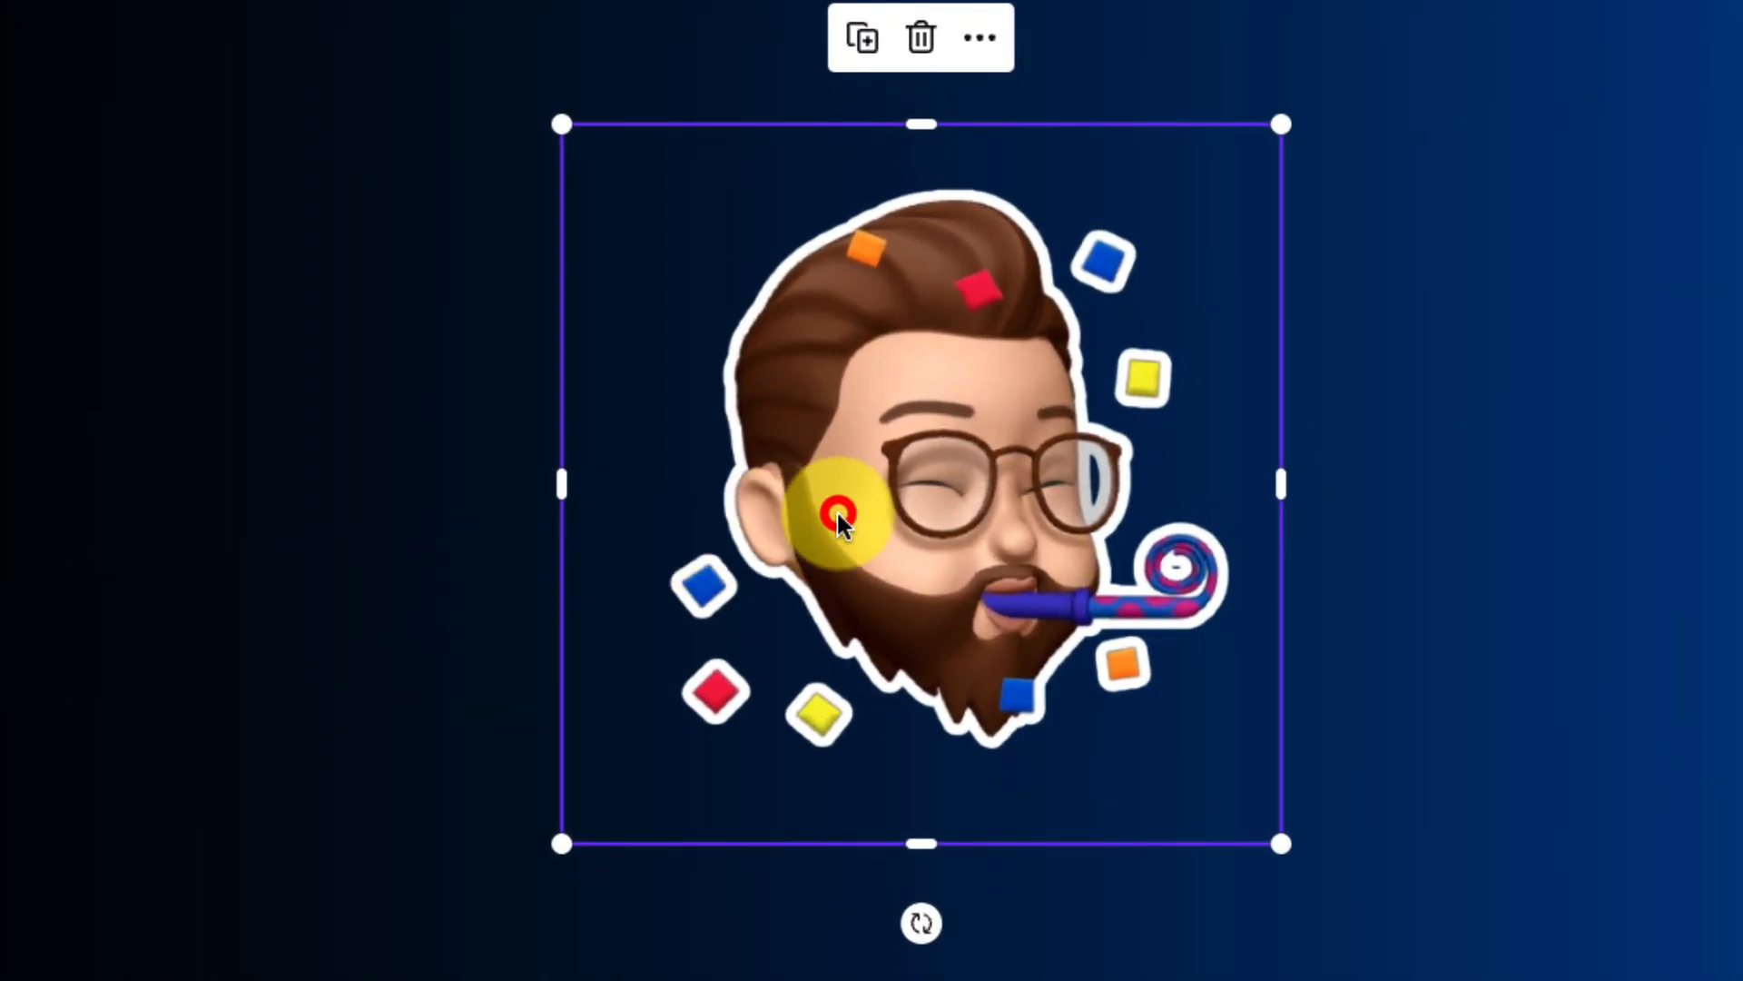